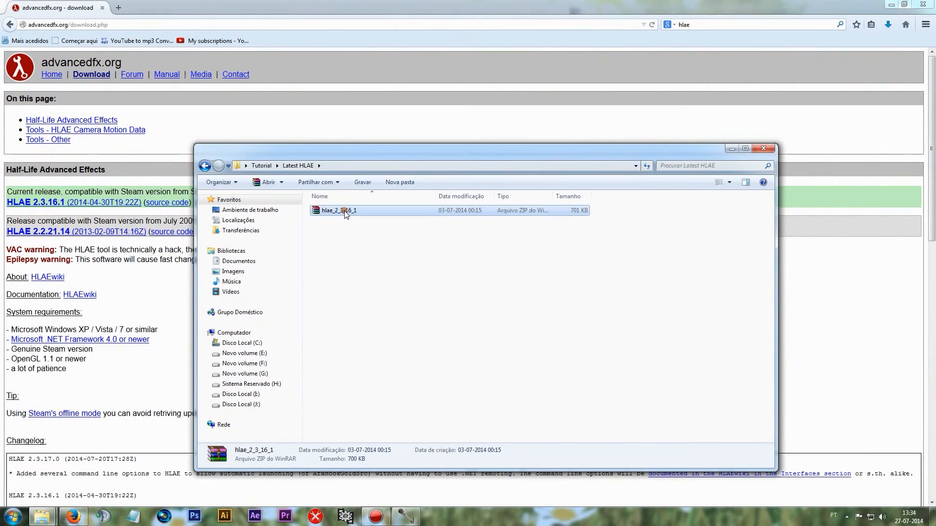
Open the hlae_2_3_16_1.zip archive and run HLAE.exe from it.
double_click(338, 210)
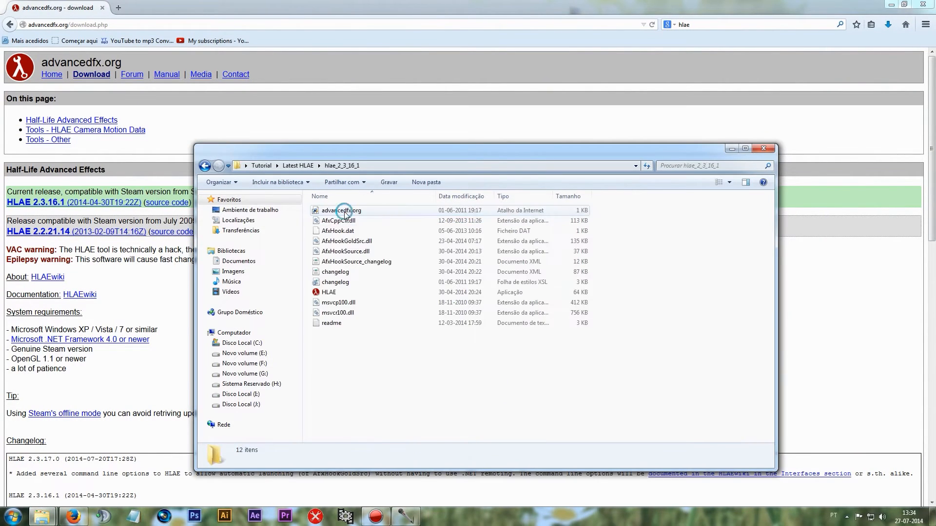
left_click(329, 292)
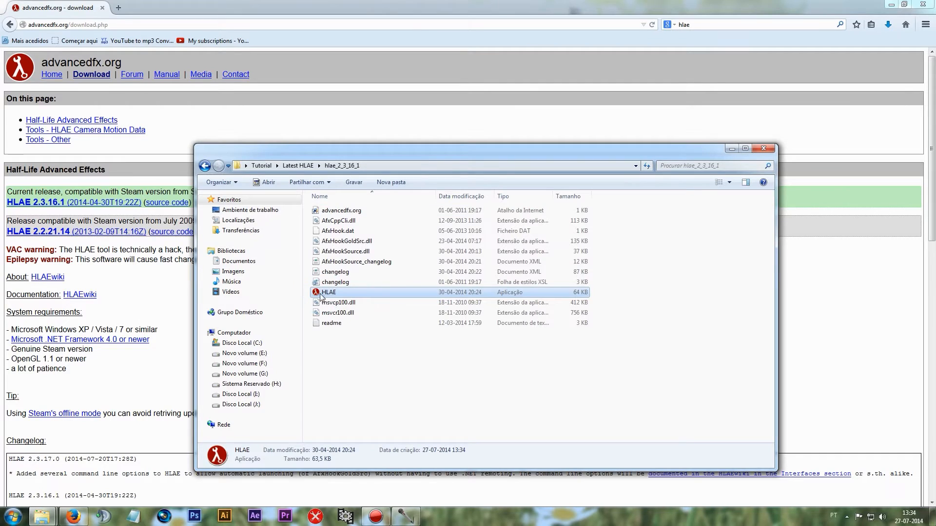
double_click(328, 292)
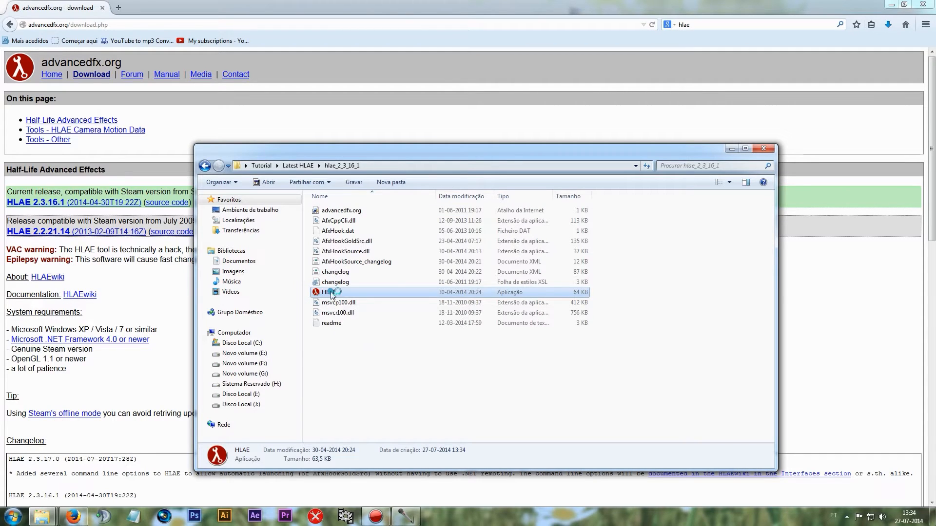
double_click(329, 292)
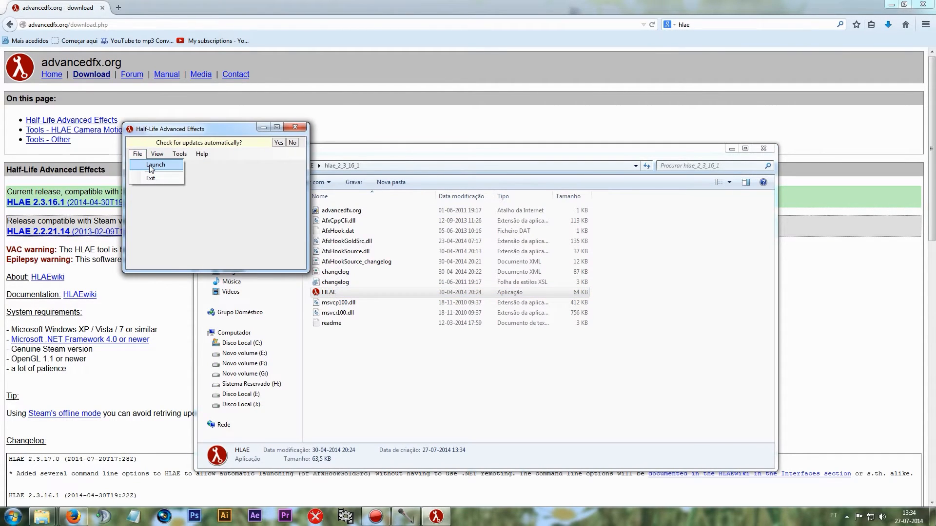
Launch Counter-Strike using the saved cstrike settings with +toggleconsole.
left_click(155, 164)
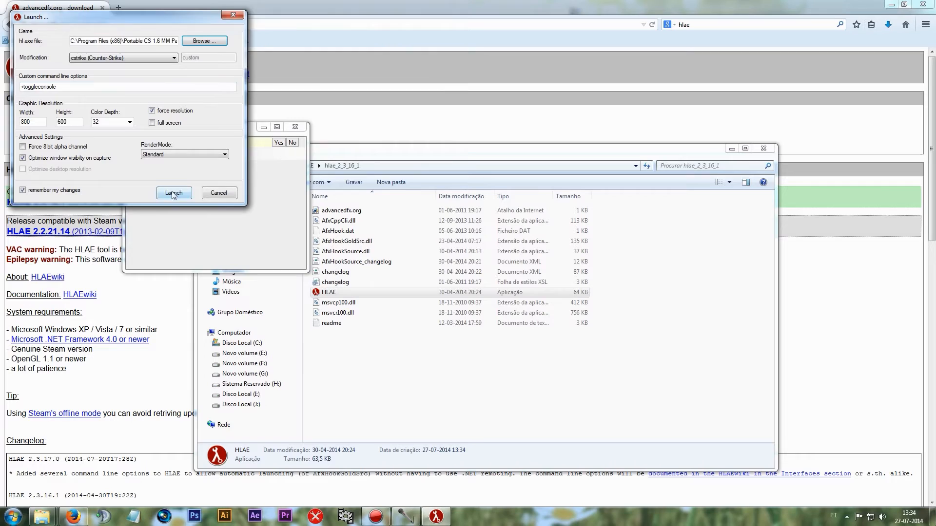
left_click(173, 193)
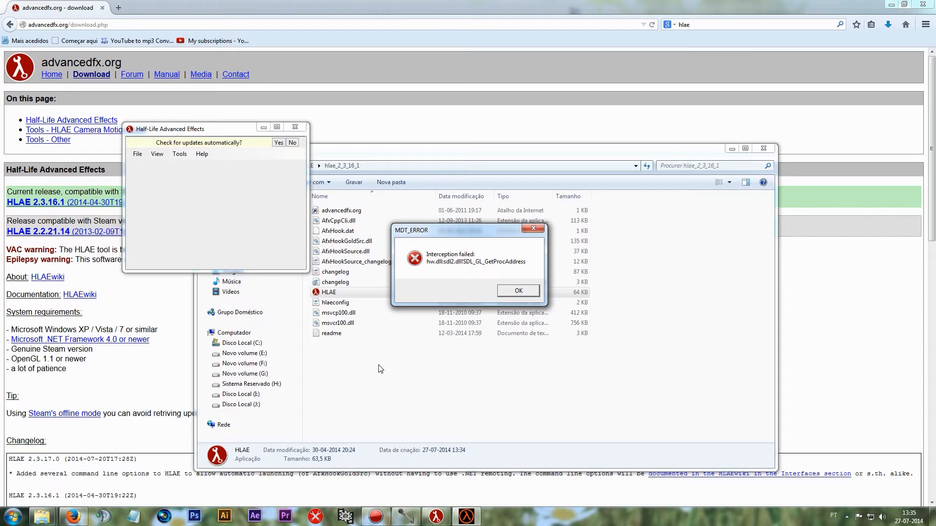
Dismiss both MDT_ERROR sdl2.dll dialogs, close HLAE, and force-close the frozen Half-Life Launcher.
left_click(518, 291)
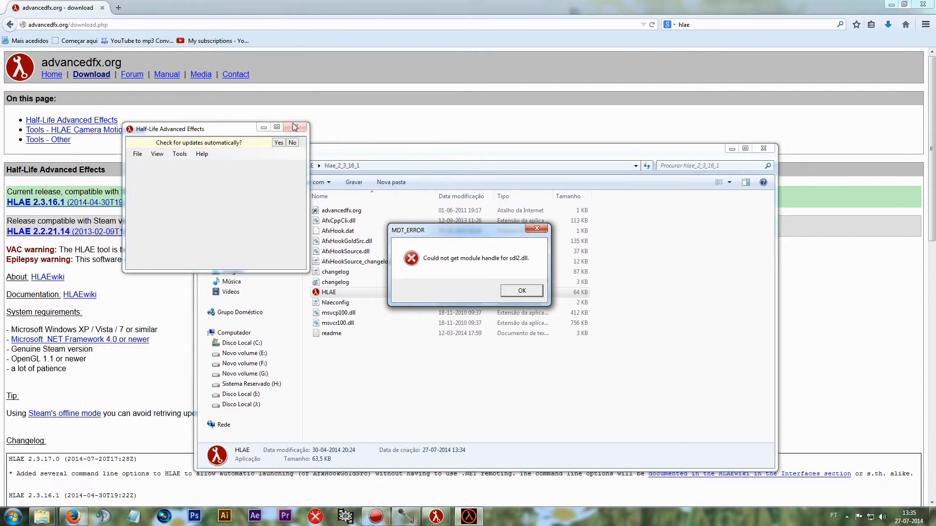
left_click(521, 291)
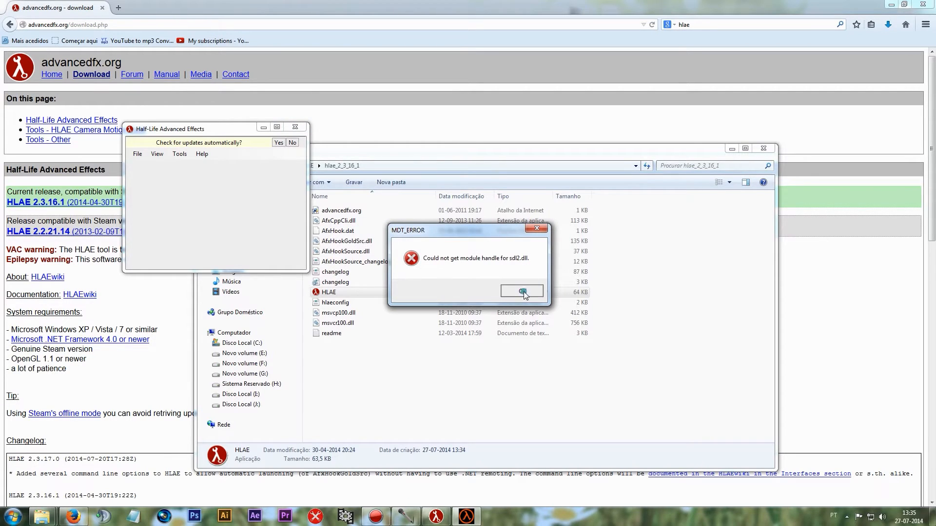
left_click(522, 292)
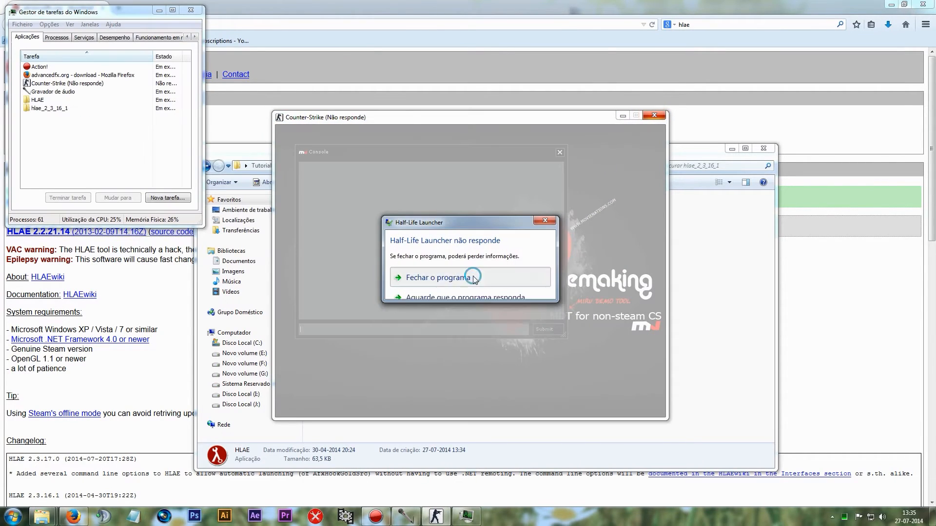
left_click(440, 277)
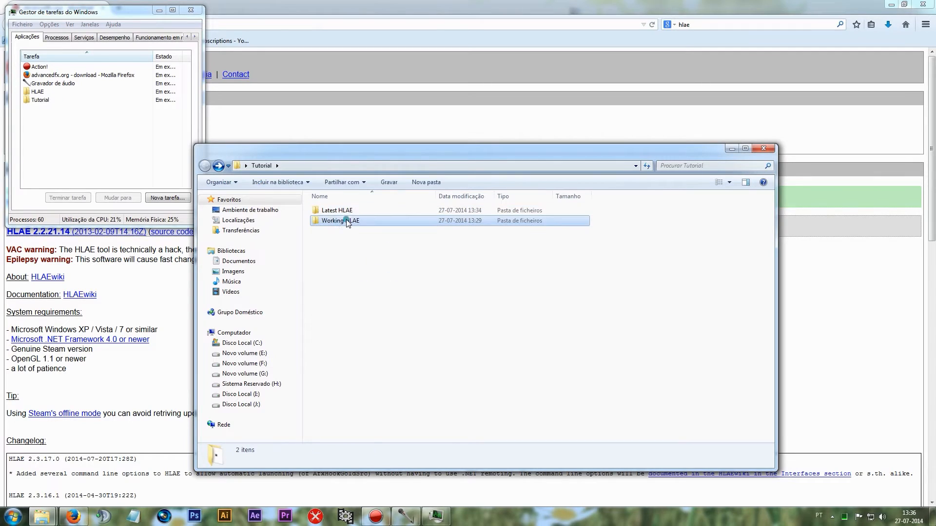
Open Working HLAE > hlae_2_2_14_1 archive and folder, then run hlae.exe.
left_click(340, 220)
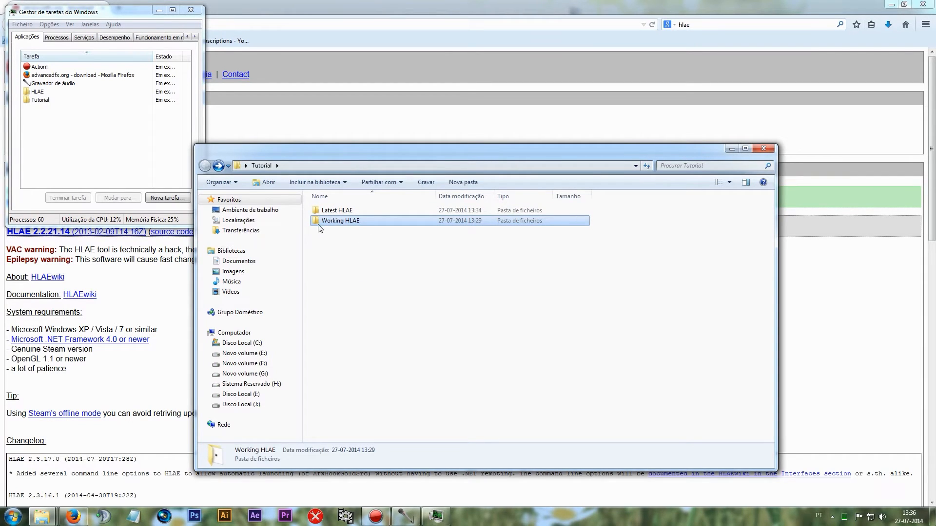
double_click(340, 221)
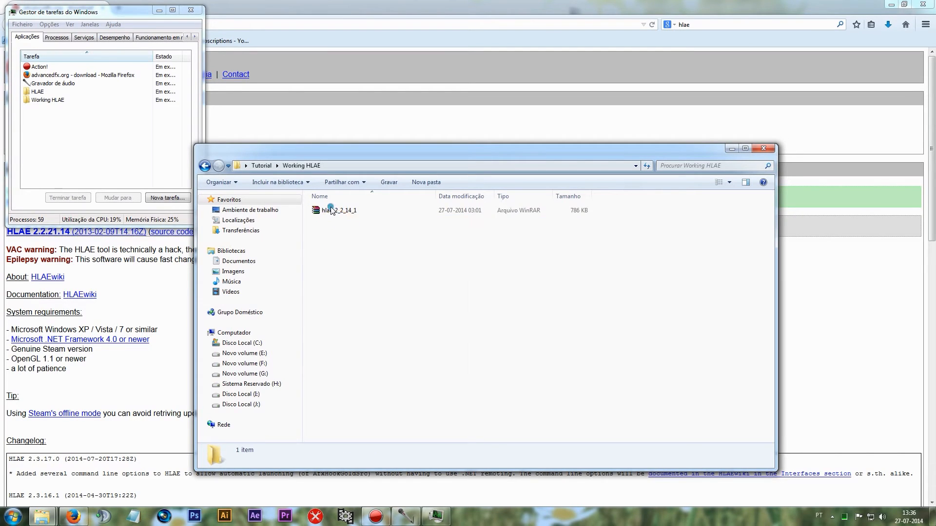
double_click(336, 210)
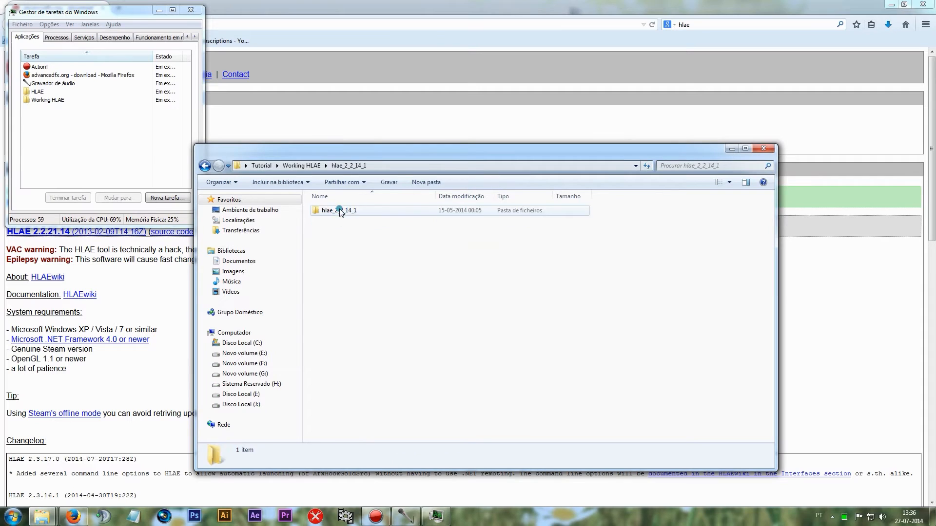
double_click(338, 210)
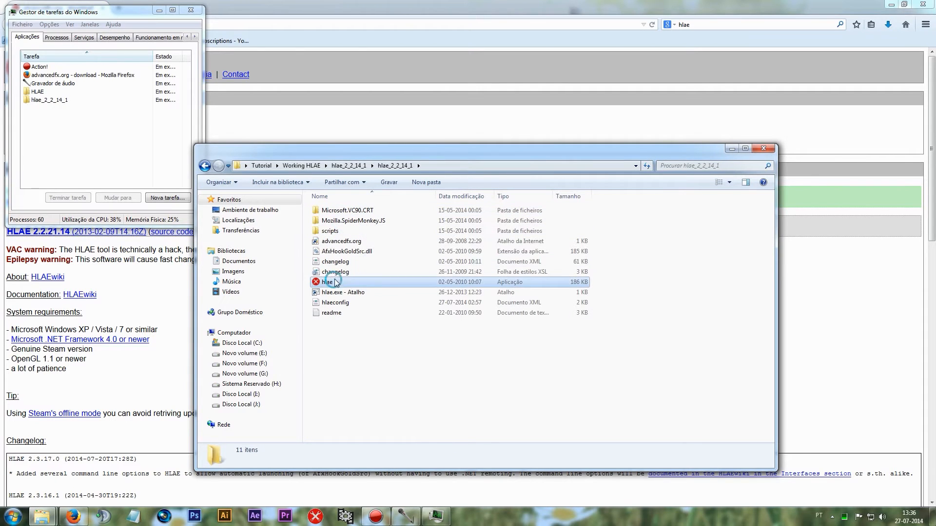
right_click(360, 389)
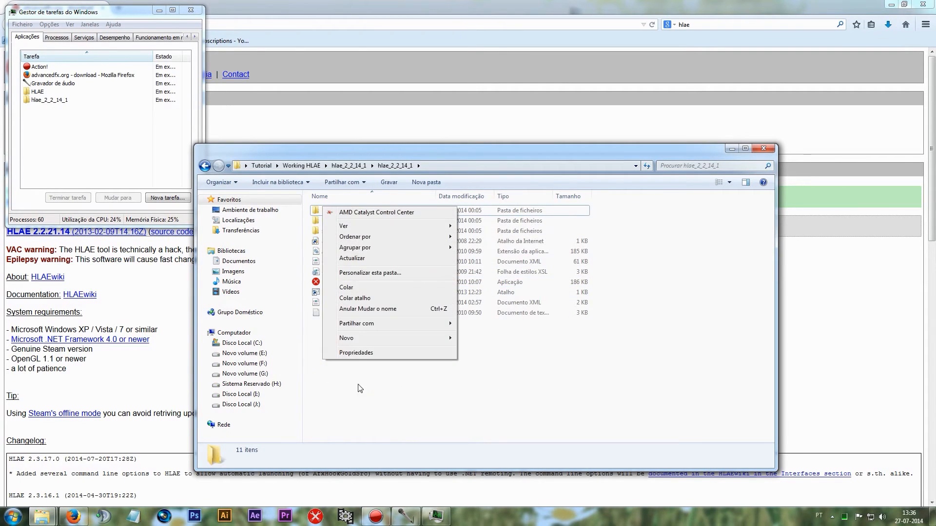
left_click(327, 282)
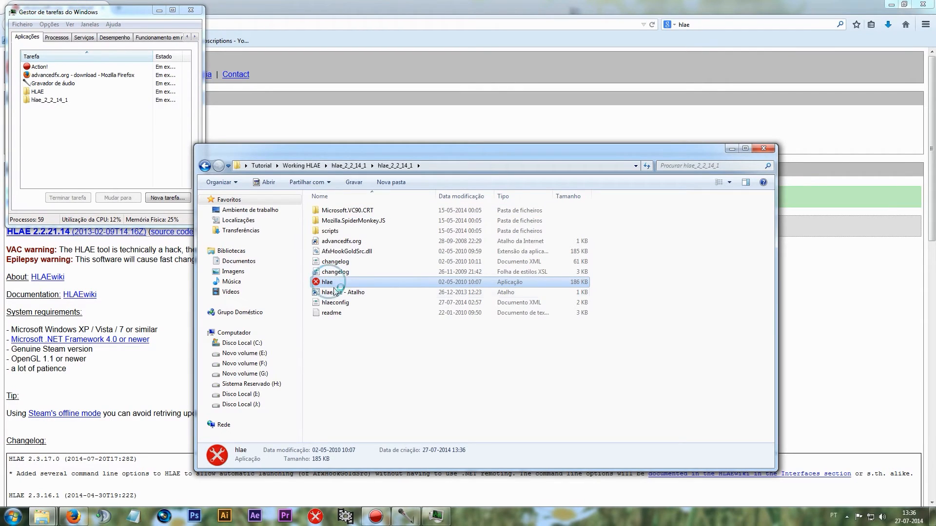
double_click(327, 282)
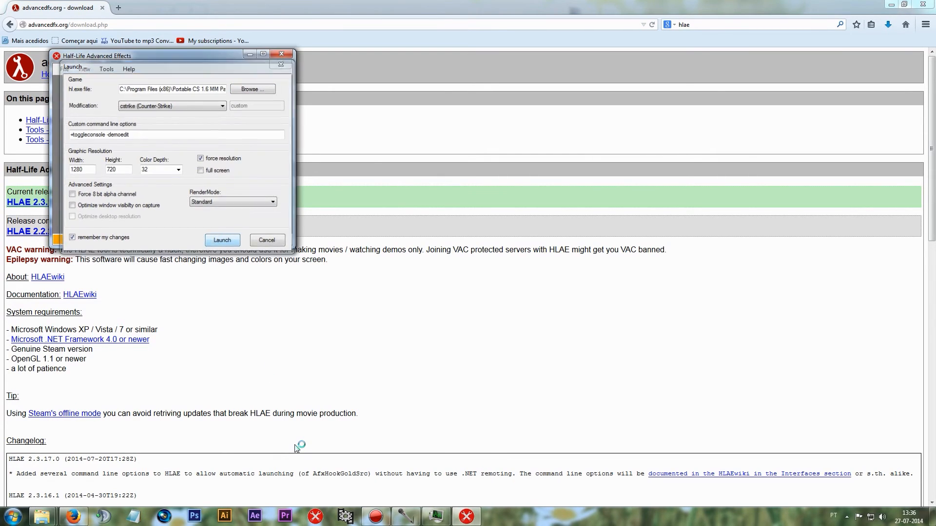
Launch Counter-Strike with +toggleconsole -demoedit at 1280x720 from the older HLAE.
left_click(221, 240)
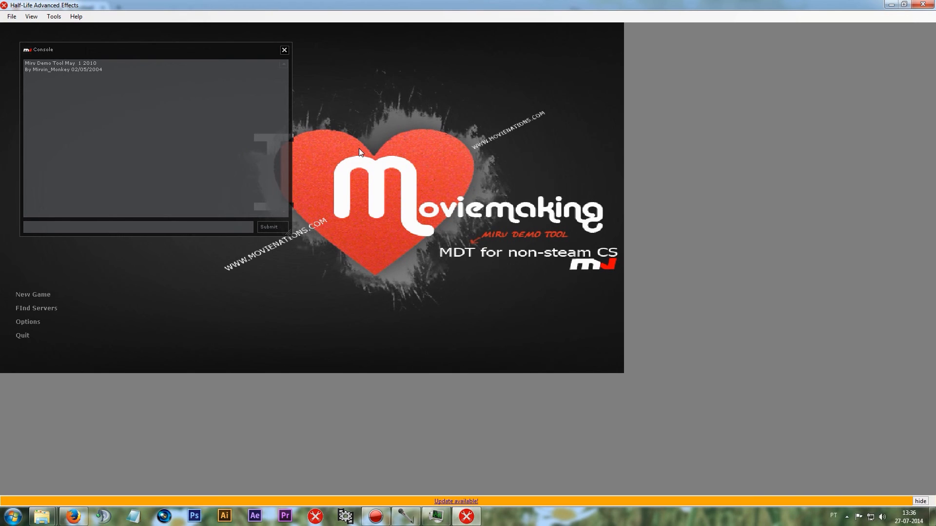
Focus the MDT Console input box once Counter-Strike has loaded.
left_click(138, 227)
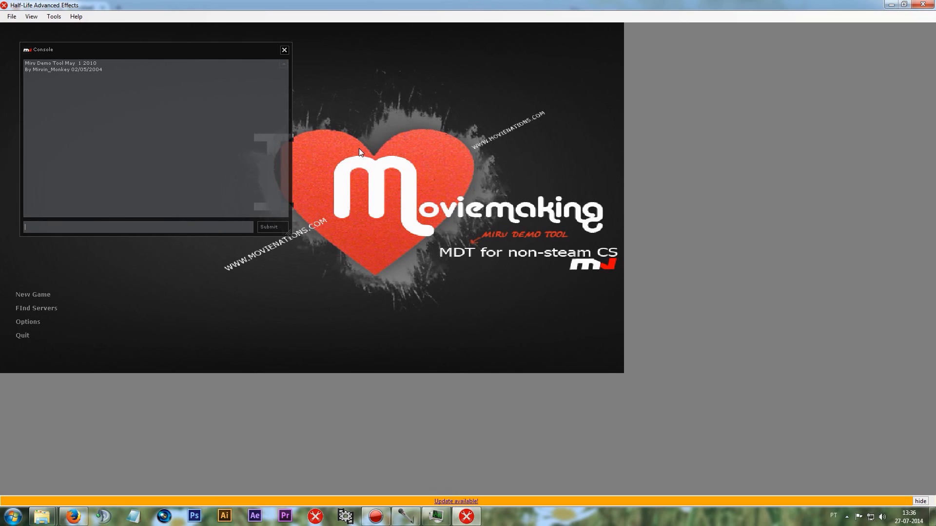